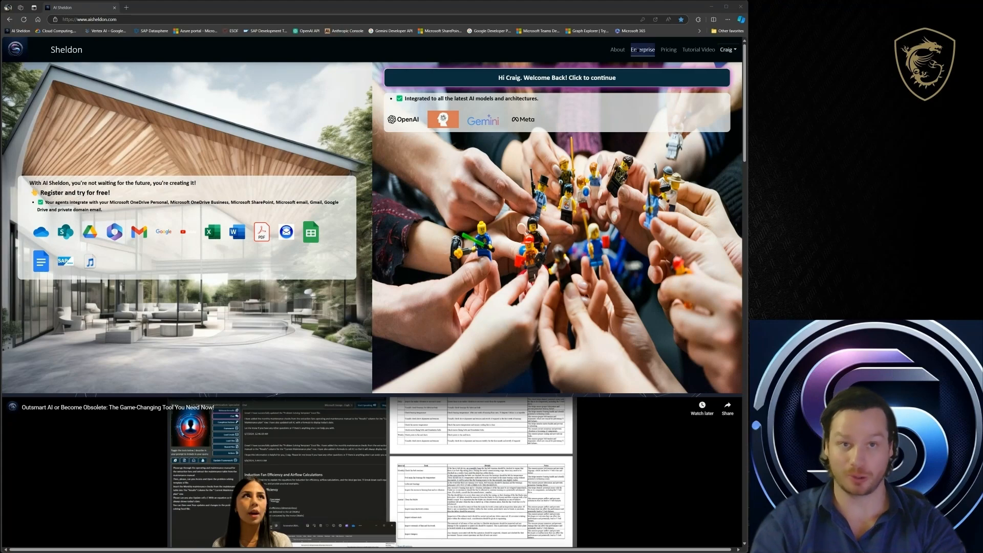
Jump to the Enterprise Package section describing VerifAction's specialties and client logos
left_click(642, 50)
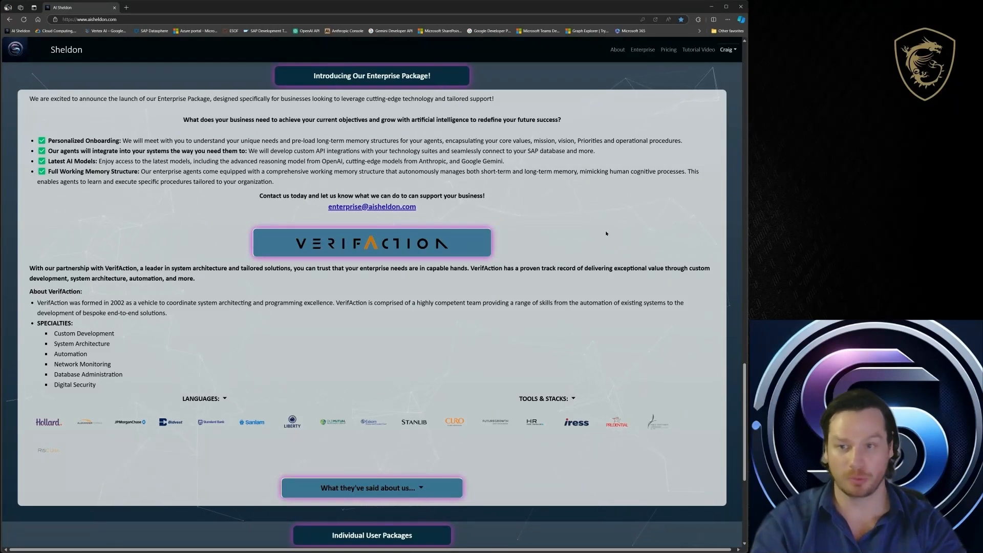
mouse_move(596, 234)
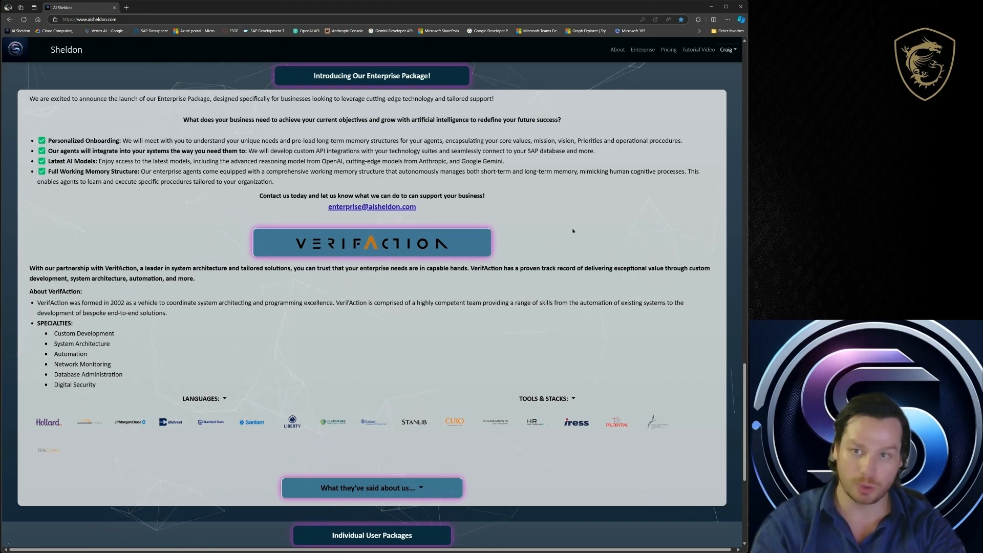
mouse_move(548, 221)
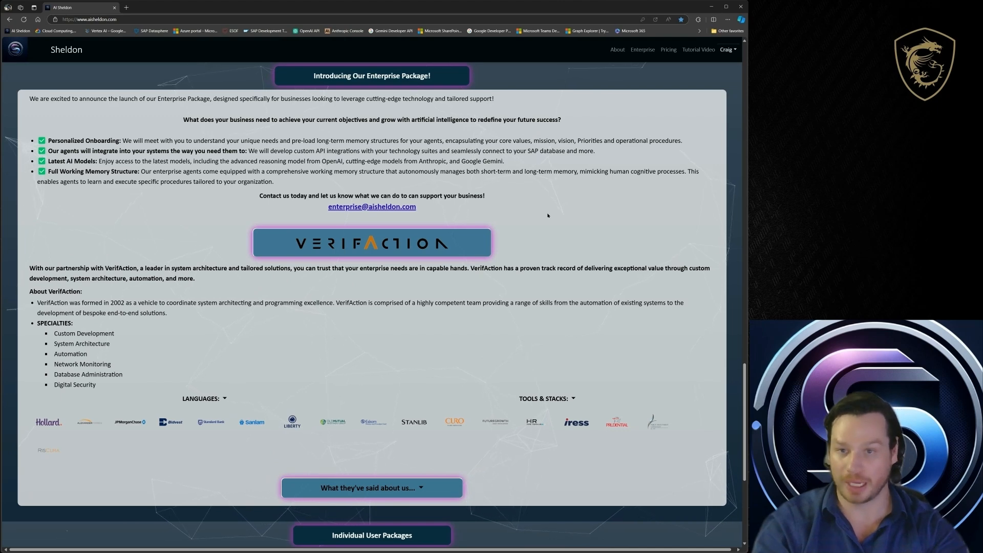
mouse_move(550, 215)
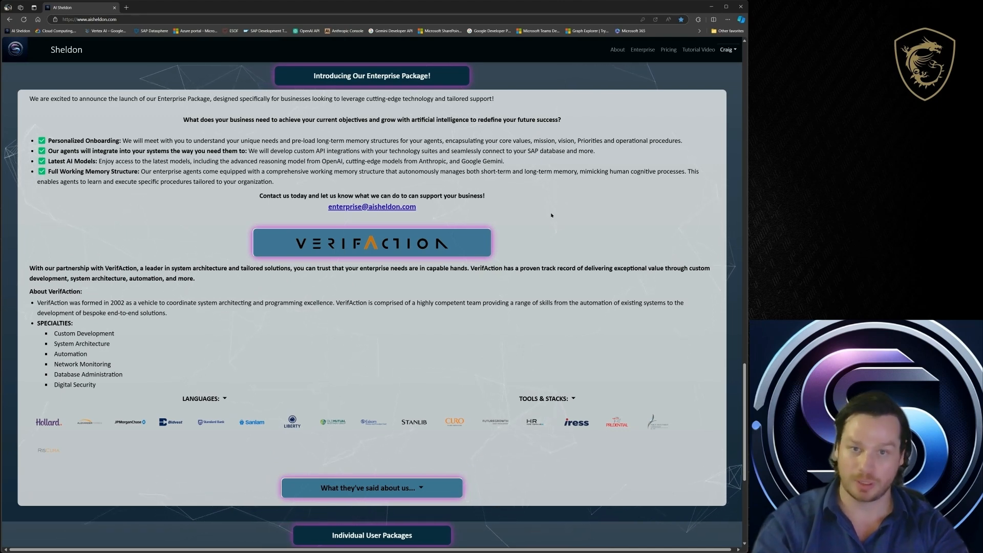